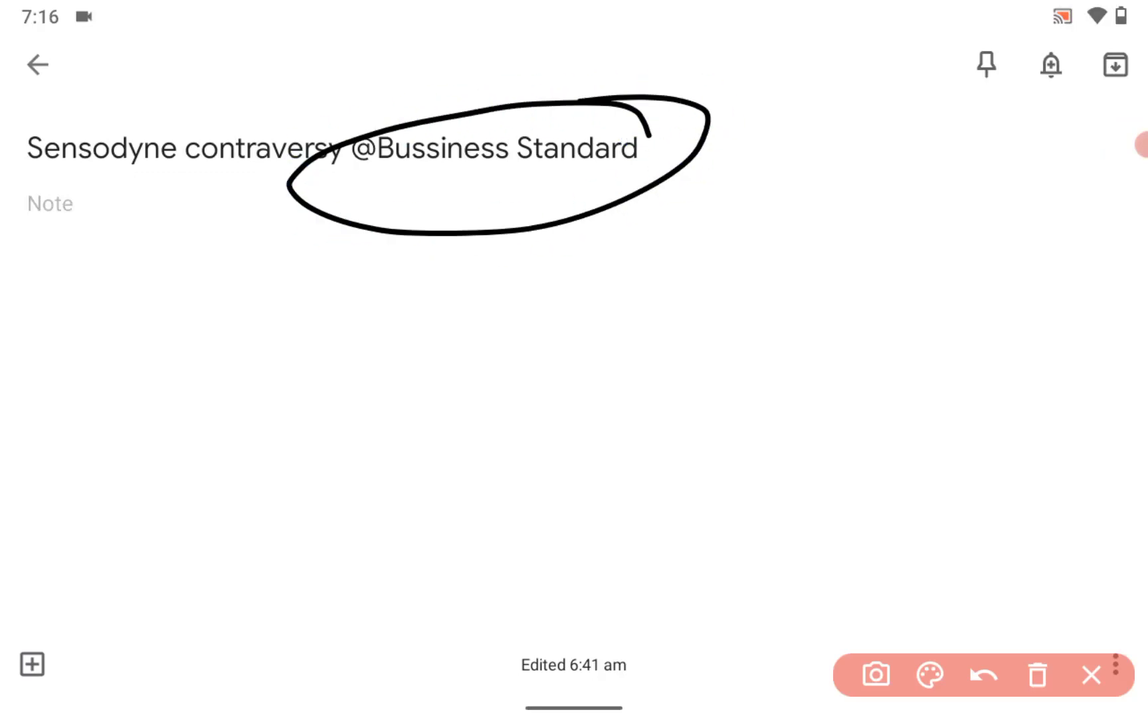
- Hand-draw a black circle around the note title, later erased
left_click_drag(726, 161, 761, 227)
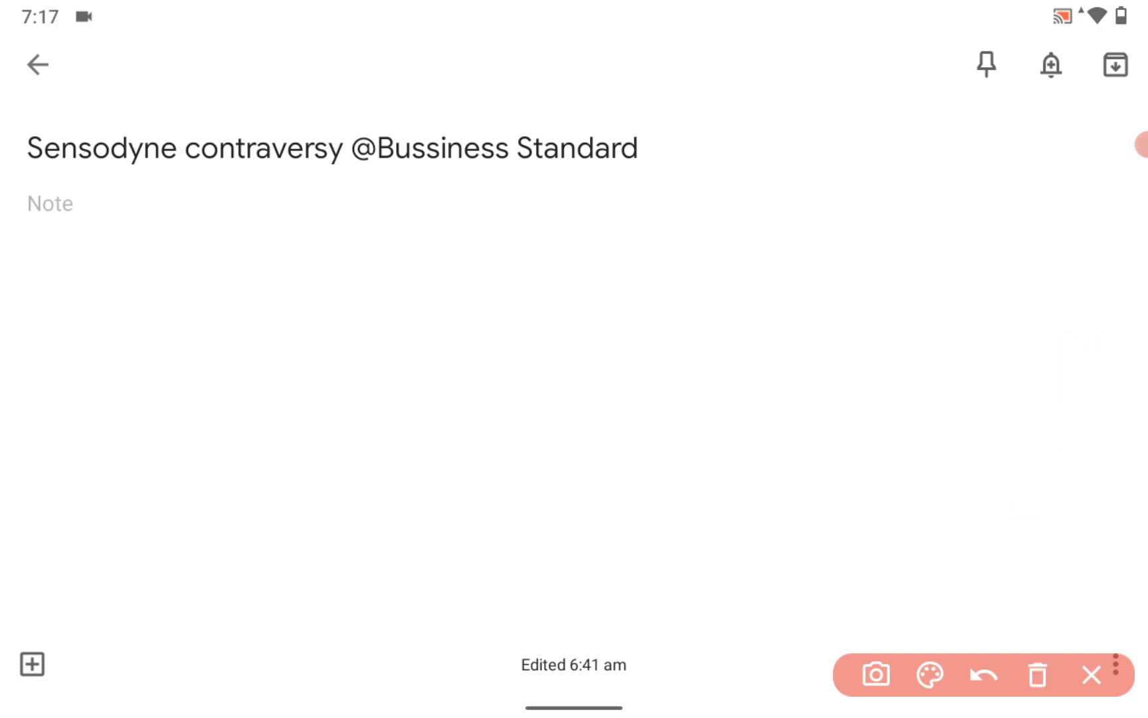
left_click_drag(131, 242, 205, 315)
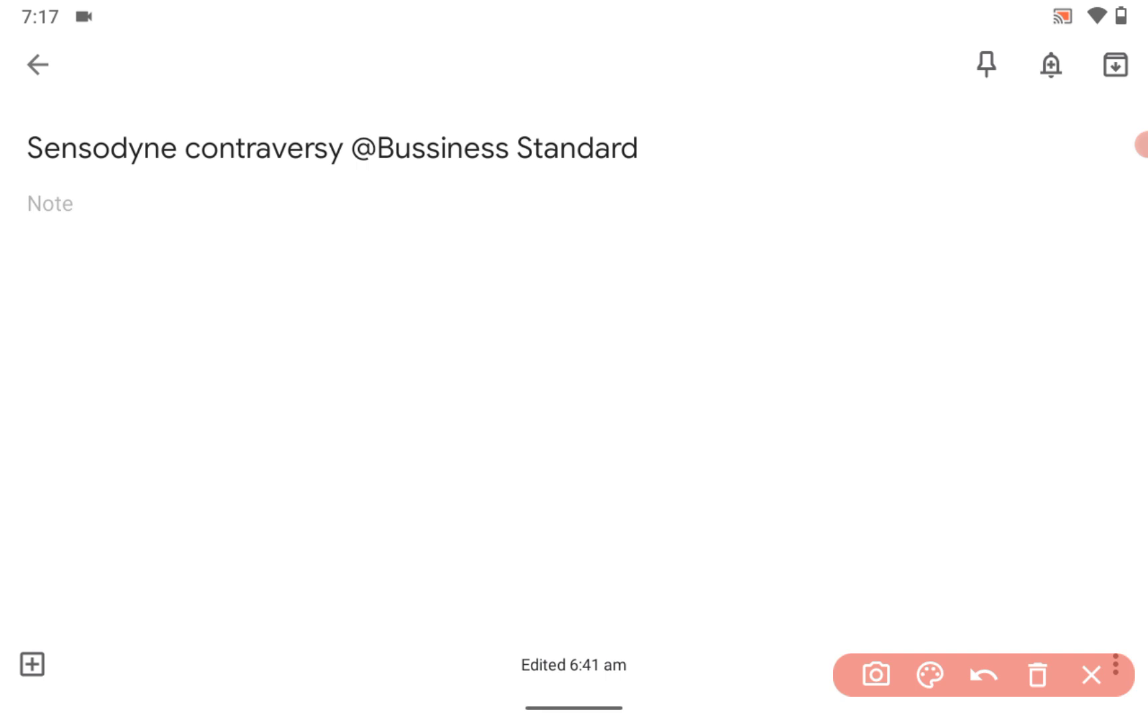
- Handwrite CCPA with arrows to a section label and years, then wipe the canvas
left_click_drag(864, 344, 922, 307)
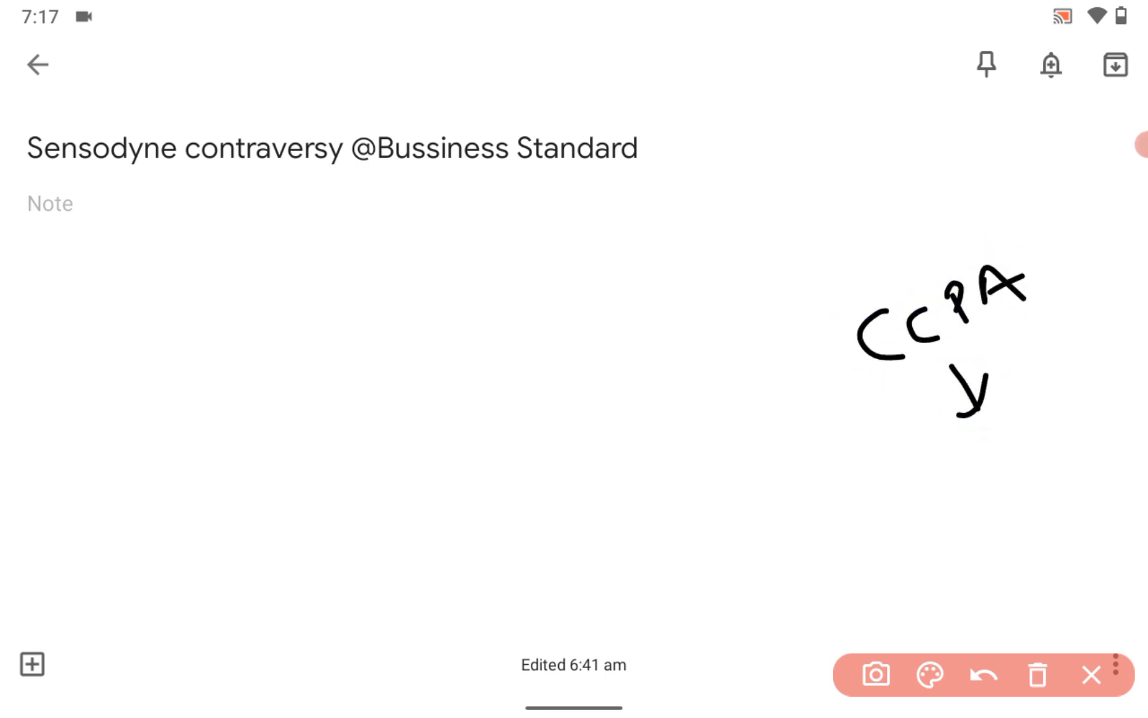
left_click_drag(966, 431, 1069, 469)
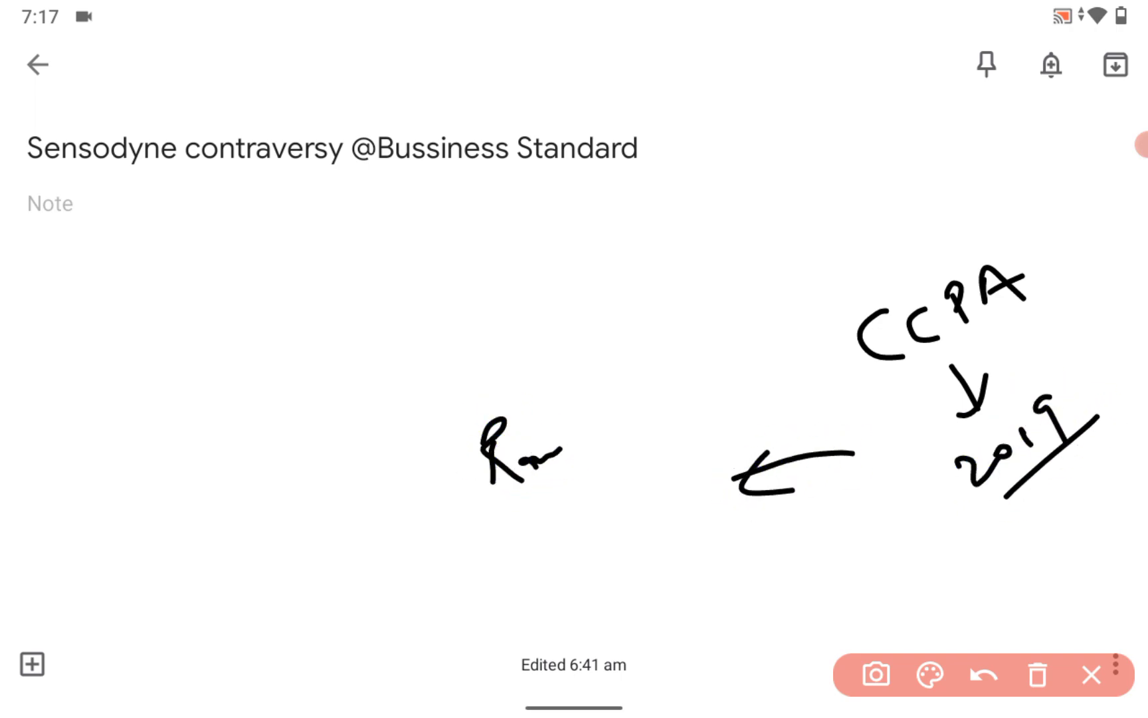
left_click_drag(549, 454, 673, 402)
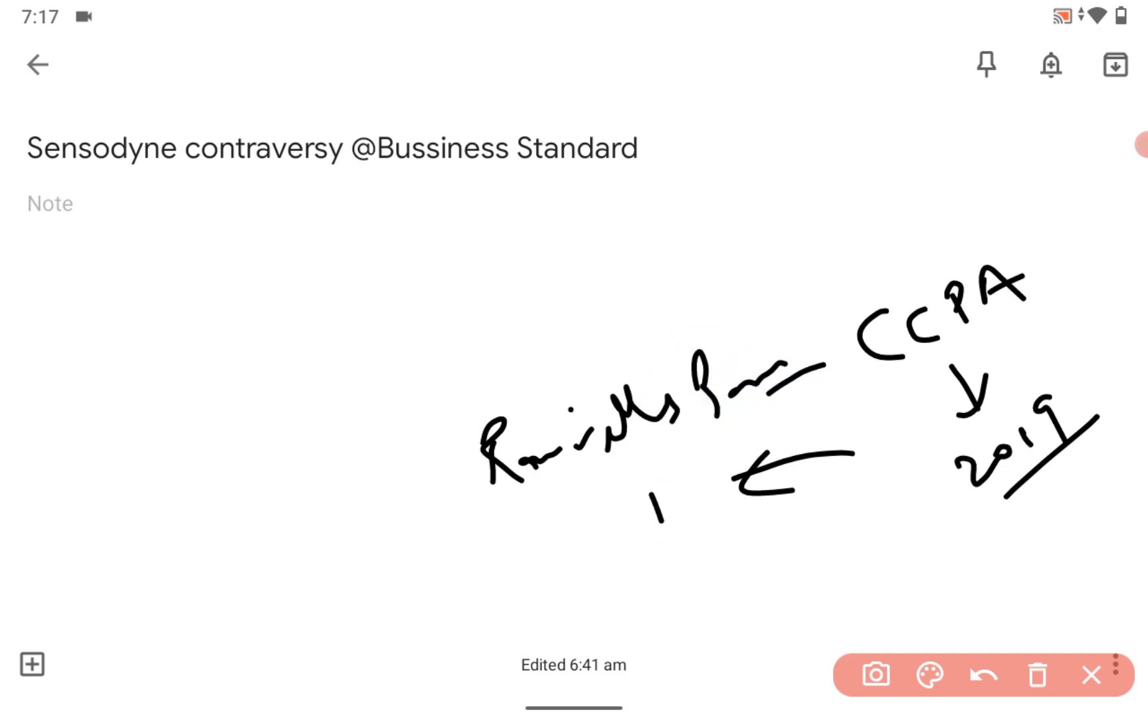
left_click_drag(699, 582, 740, 626)
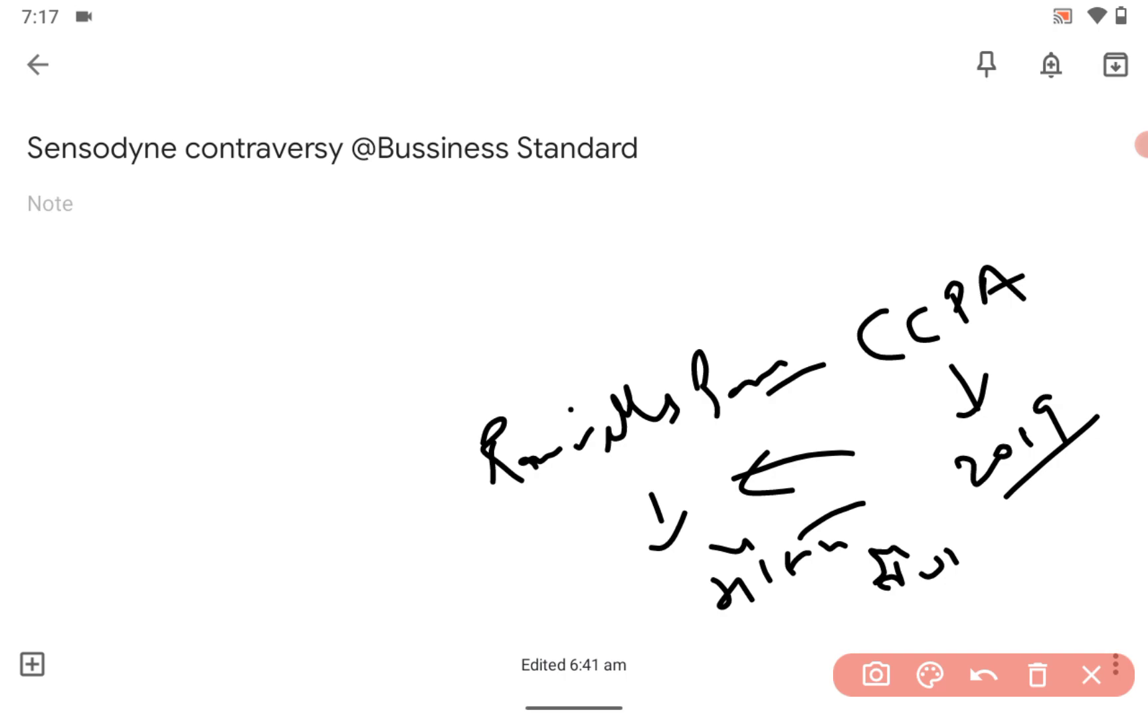
left_click(983, 675)
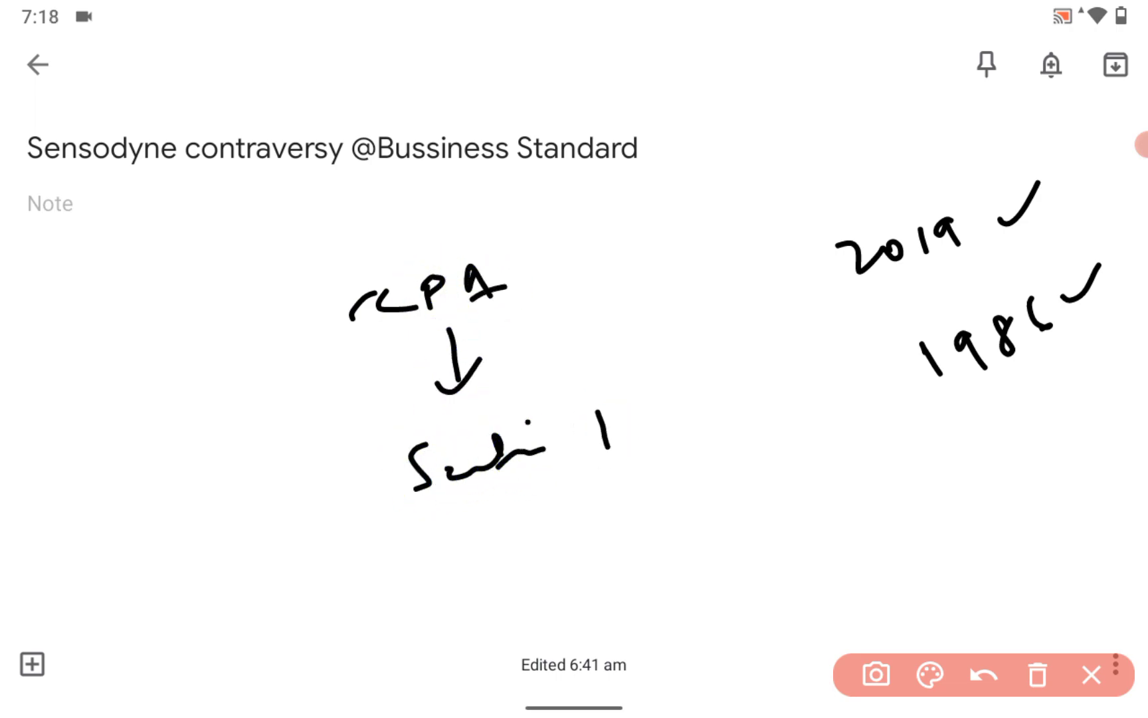
- Write Section 10(1), a curved bracket, and a Section 21 (…) line beneath
left_click_drag(601, 410, 709, 411)
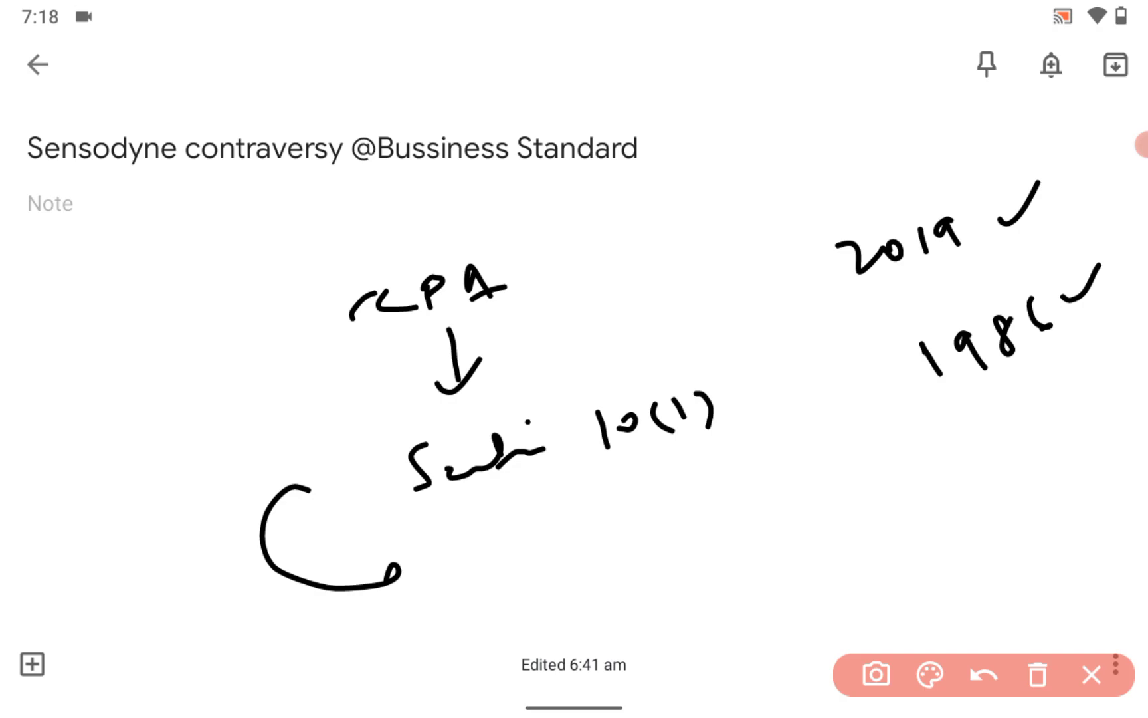
left_click_drag(476, 543, 601, 542)
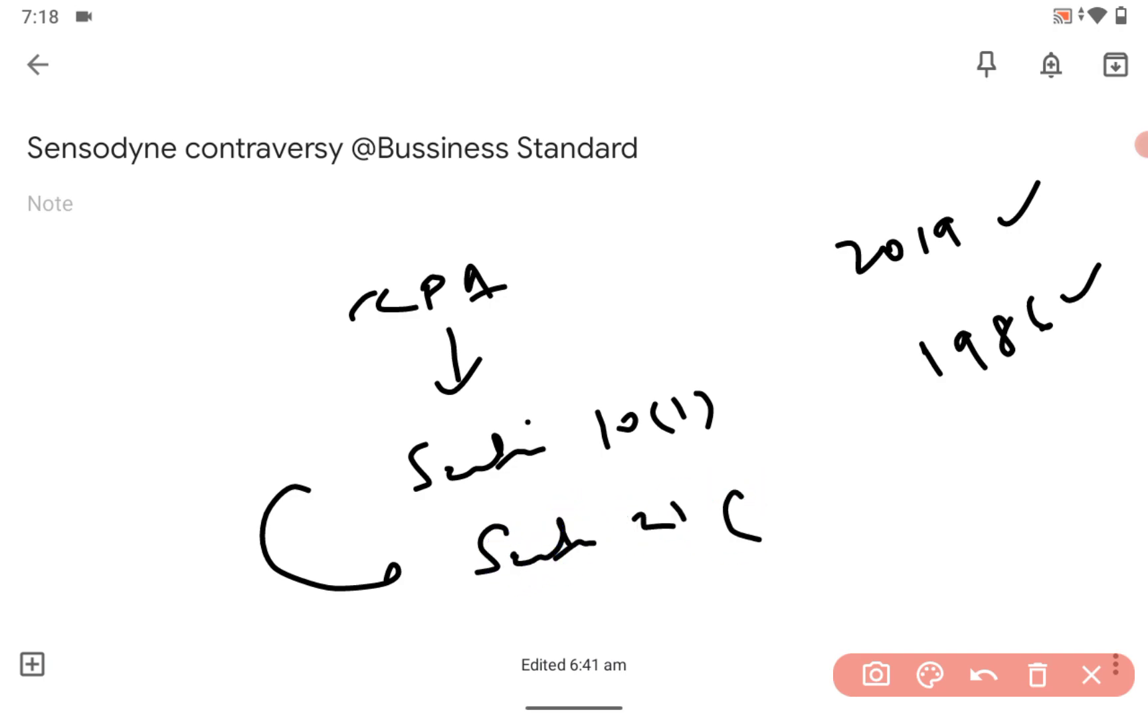
left_click_drag(784, 513, 893, 498)
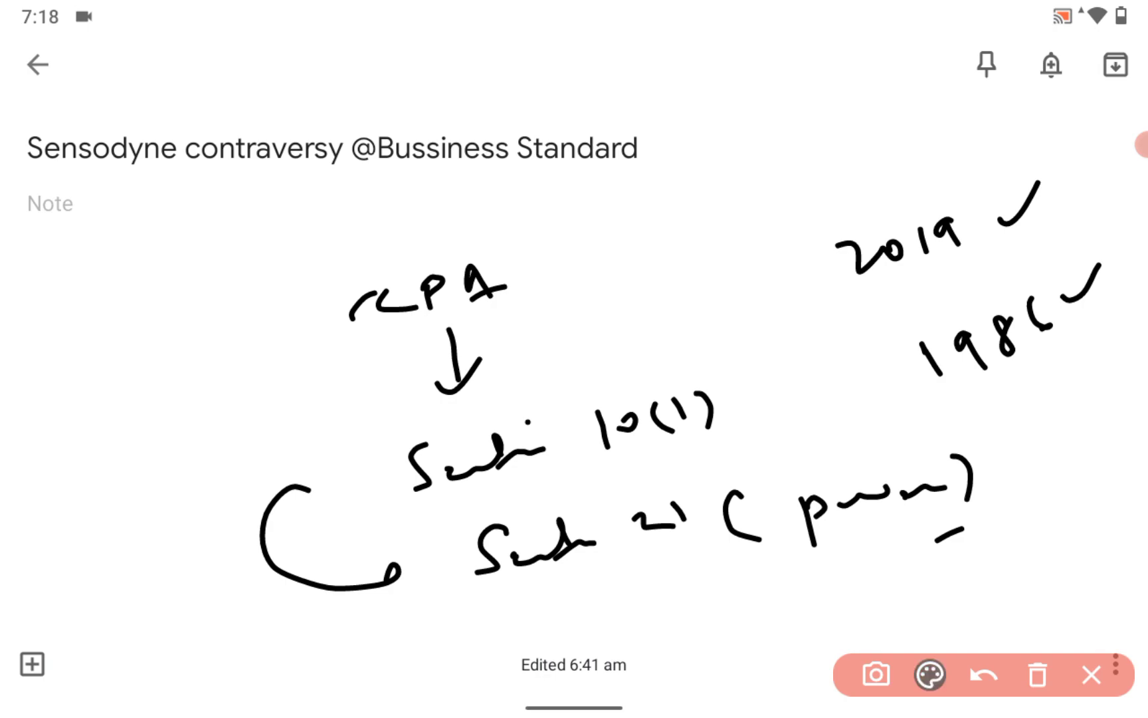
- Switch the pen ink colour from black to red
left_click(1037, 675)
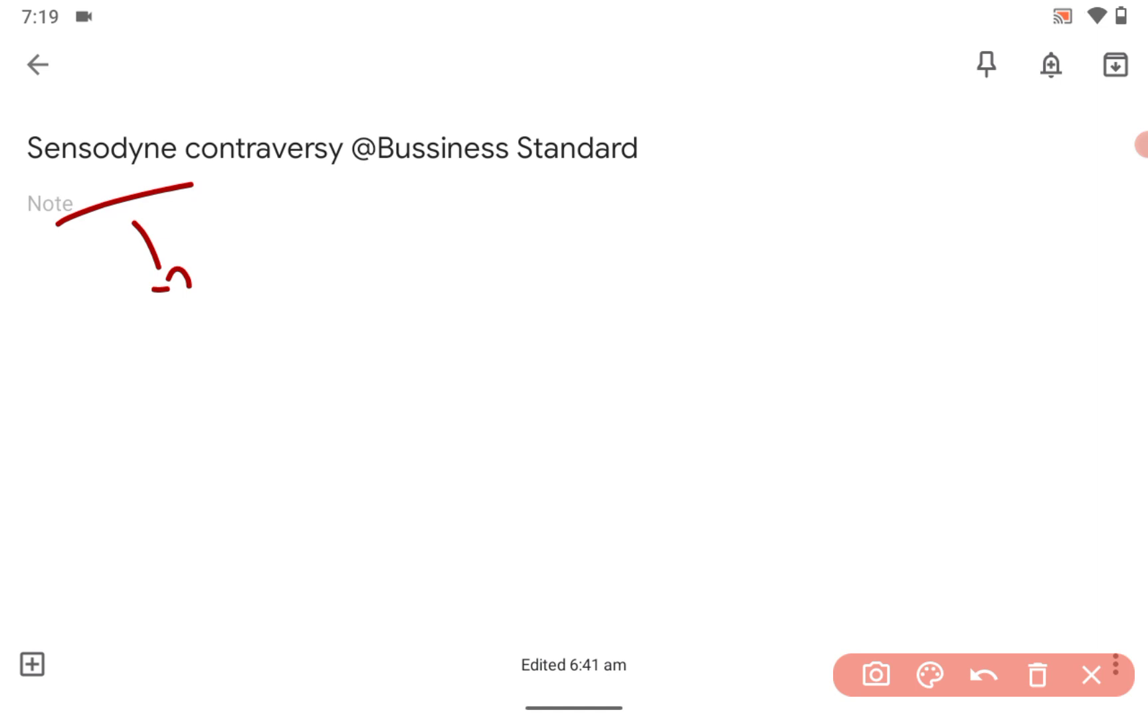
- Handwrite red notes below the title: a down arrow, a word and an ampersand
left_click_drag(399, 296, 451, 359)
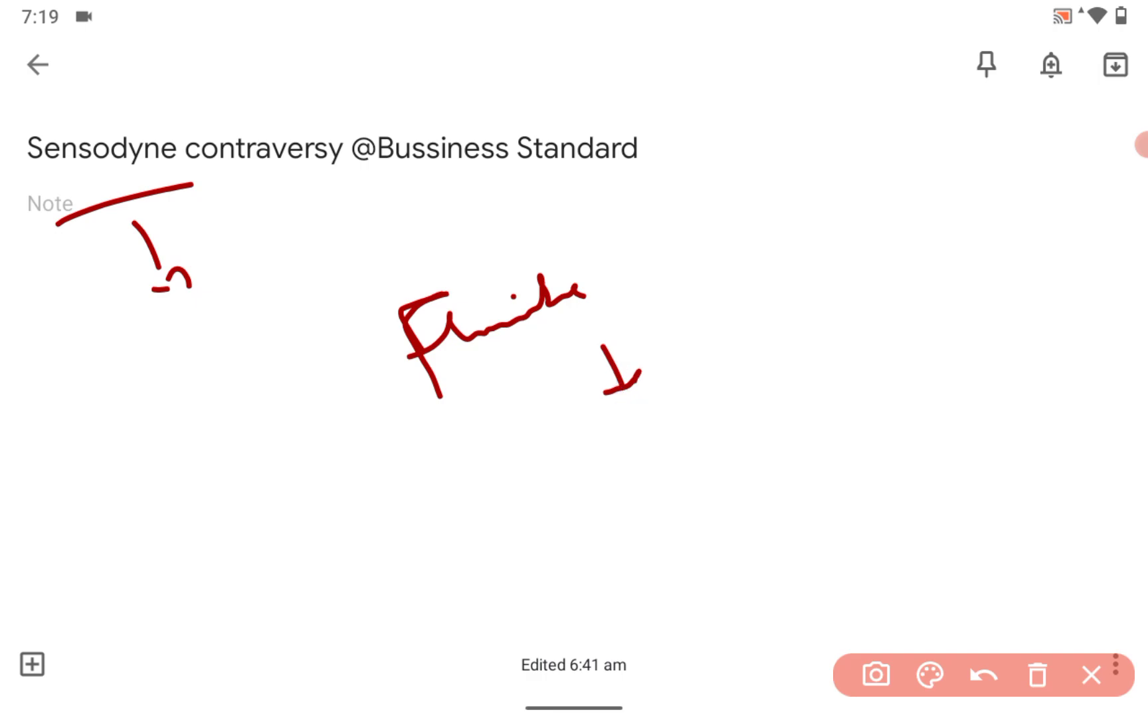
left_click_drag(747, 336, 769, 388)
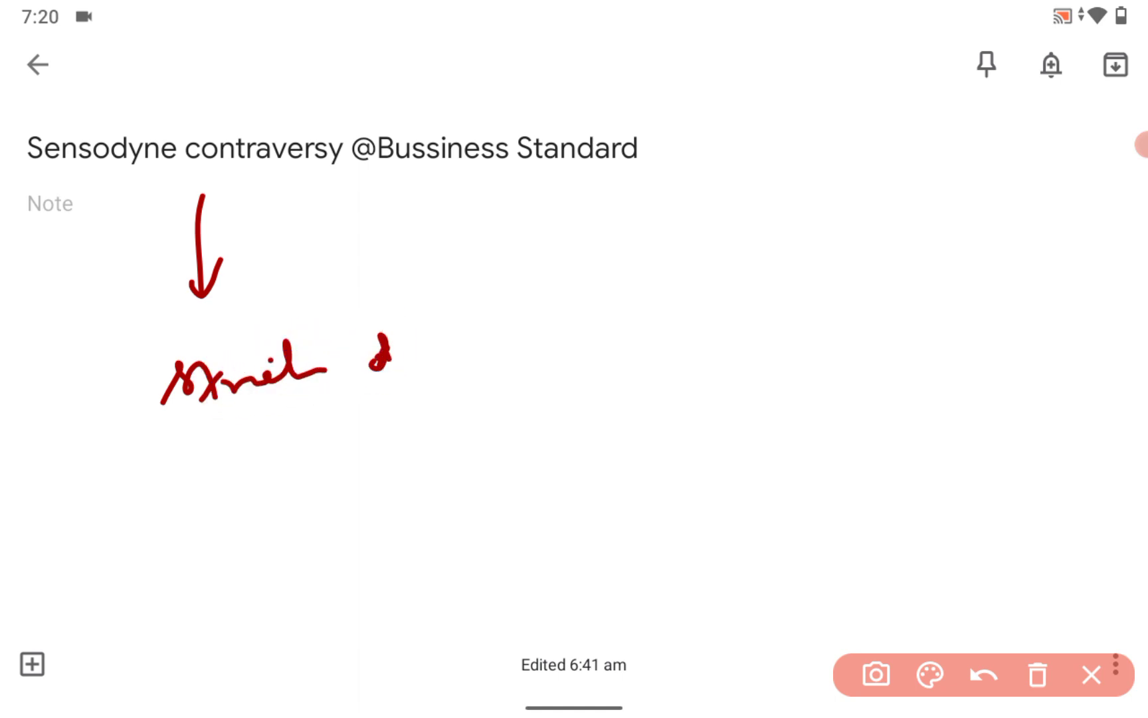
- Write a red circled 1–3 numbered list with a bracketed remark and circled USA
left_click_drag(411, 367, 528, 359)
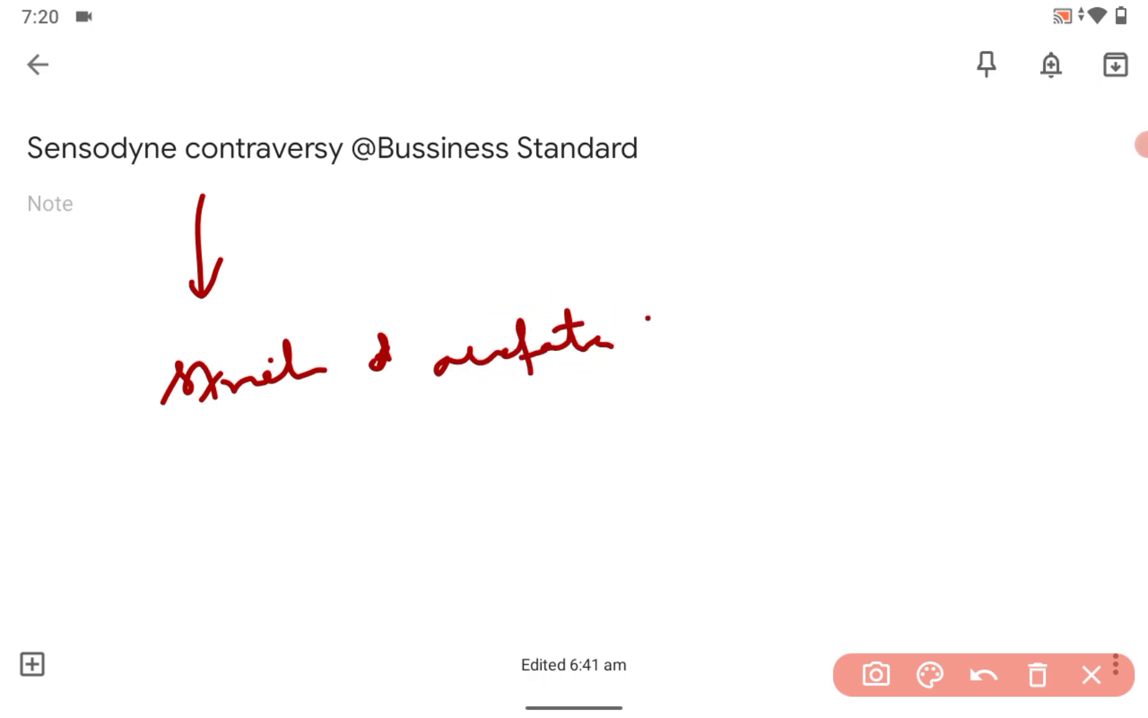
left_click_drag(82, 403, 113, 484)
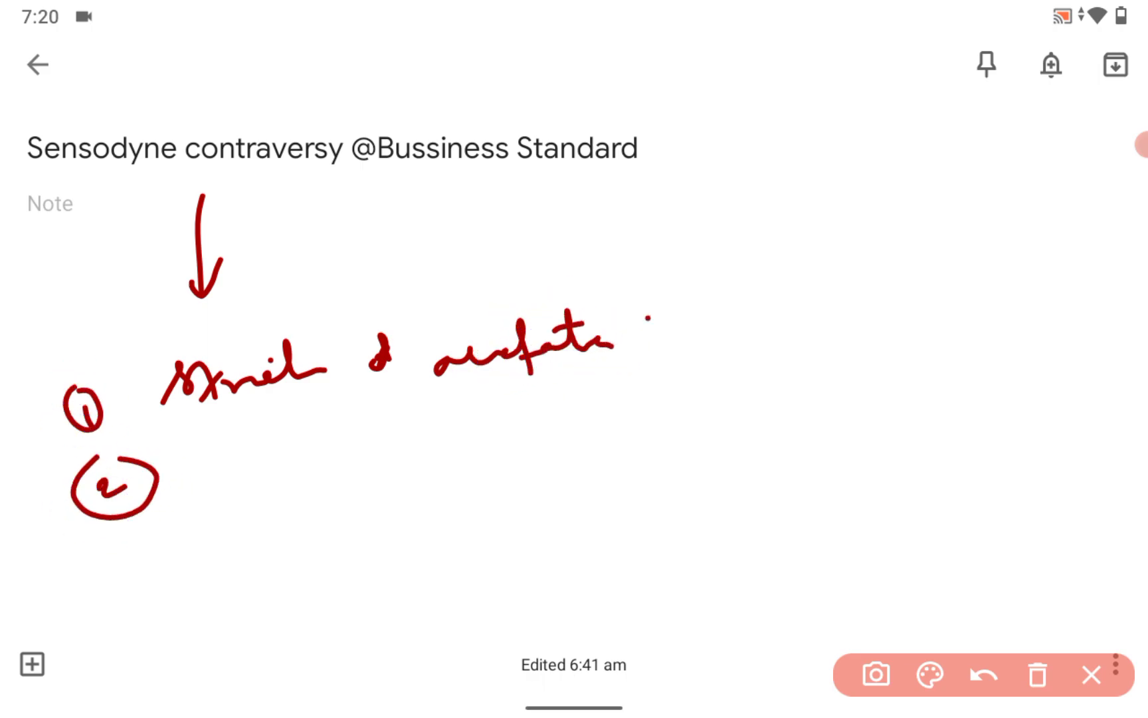
left_click_drag(263, 469, 396, 475)
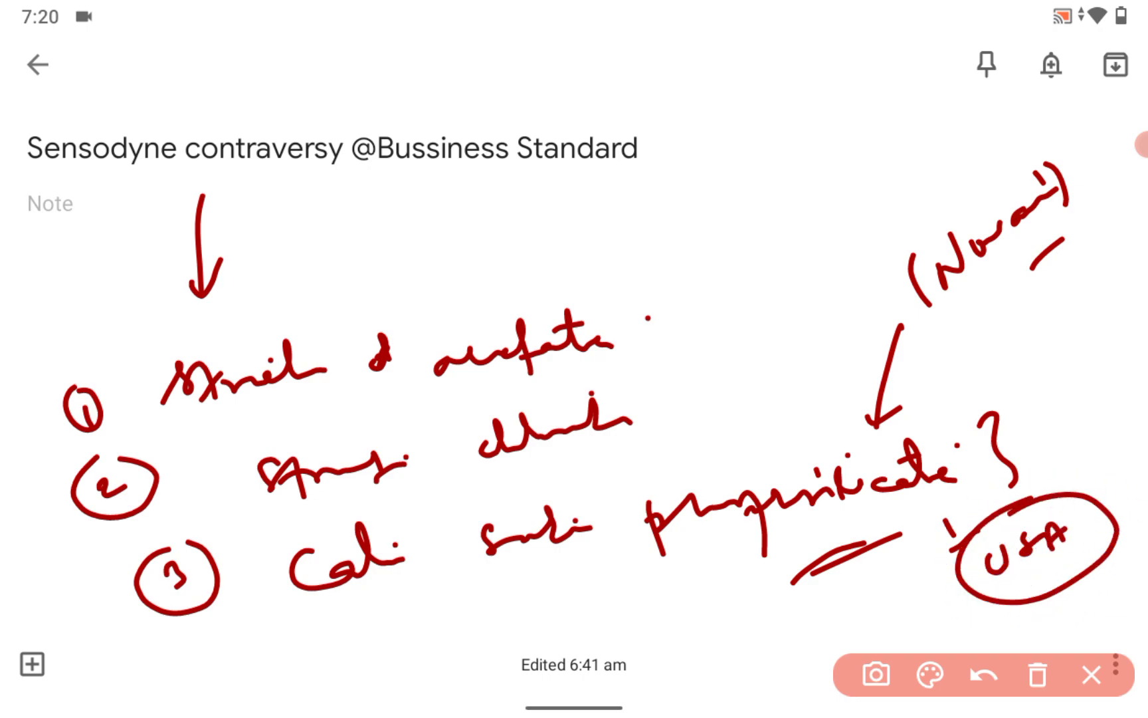
left_click_drag(1051, 377, 1091, 425)
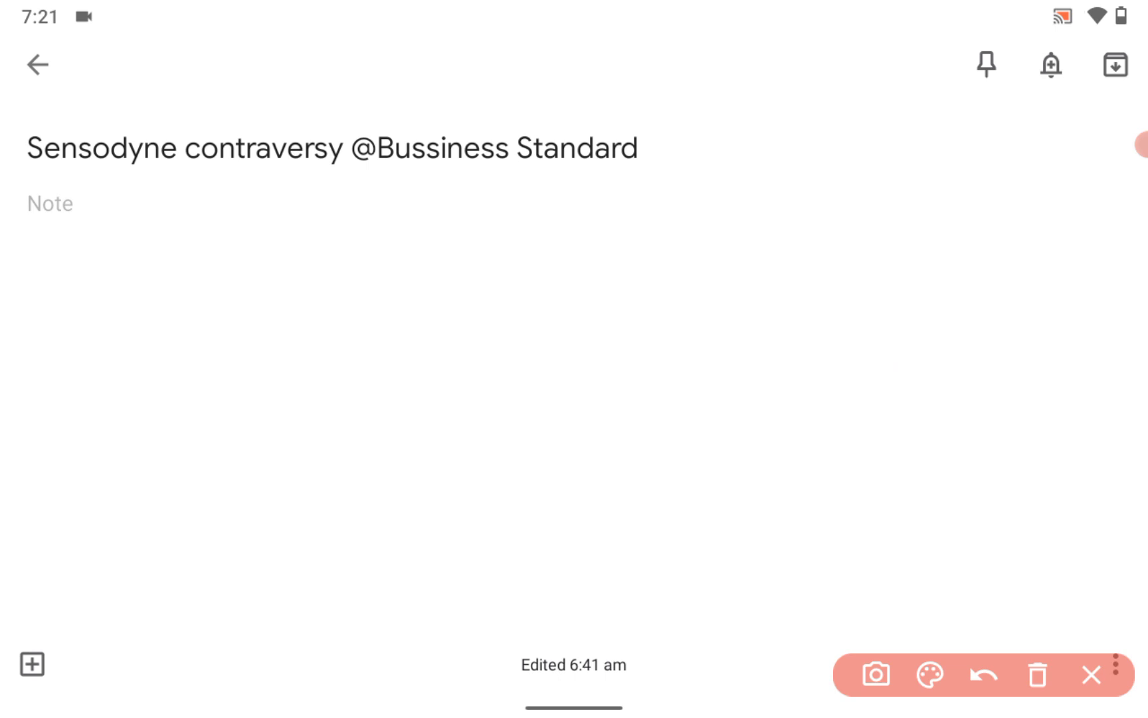
- Draw a red down arrow and handwrite the company name line beside it
left_click_drag(158, 204, 160, 307)
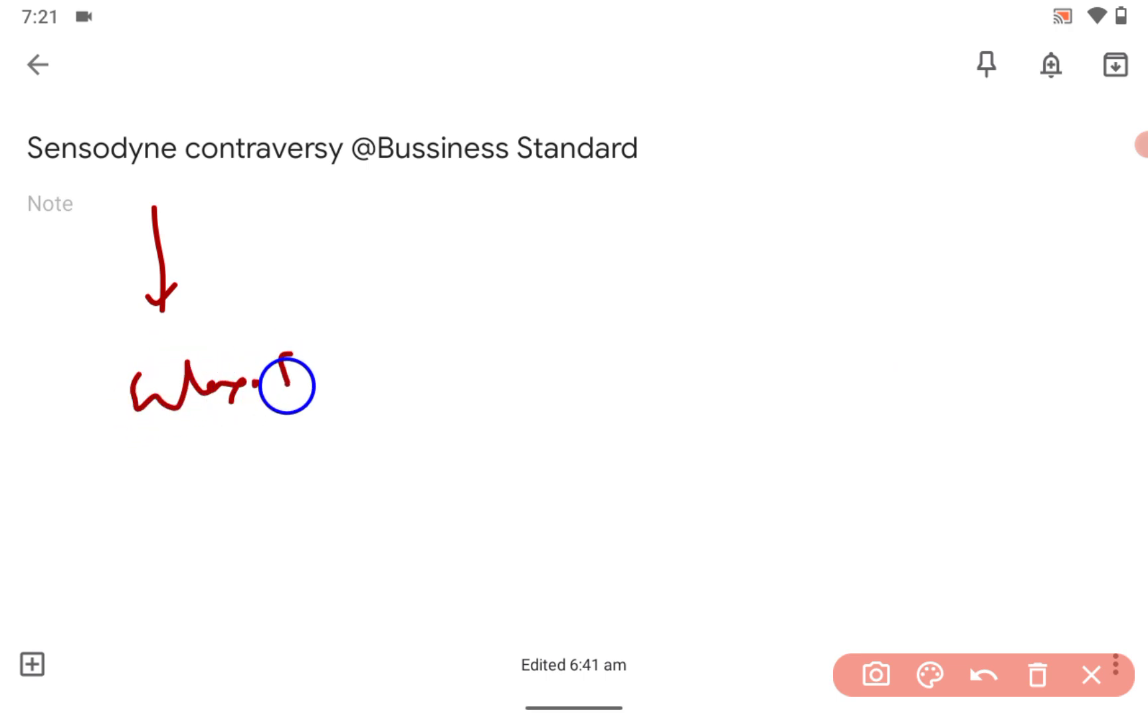
left_click_drag(263, 374, 381, 359)
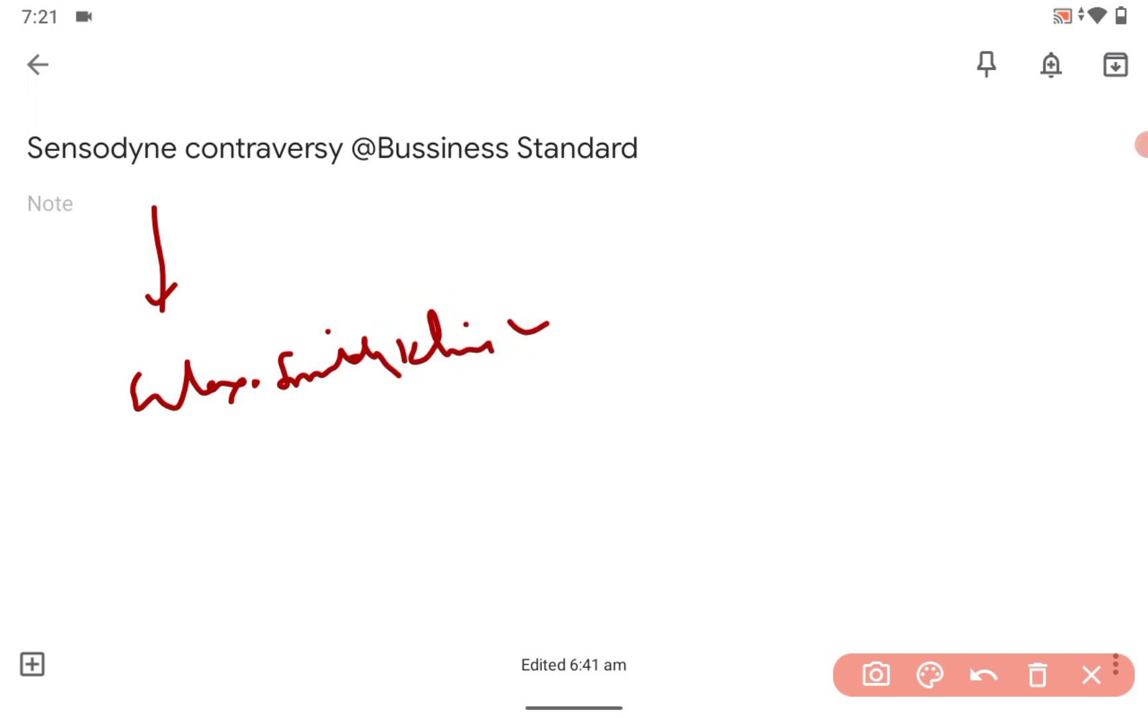
left_click_drag(587, 344, 791, 322)
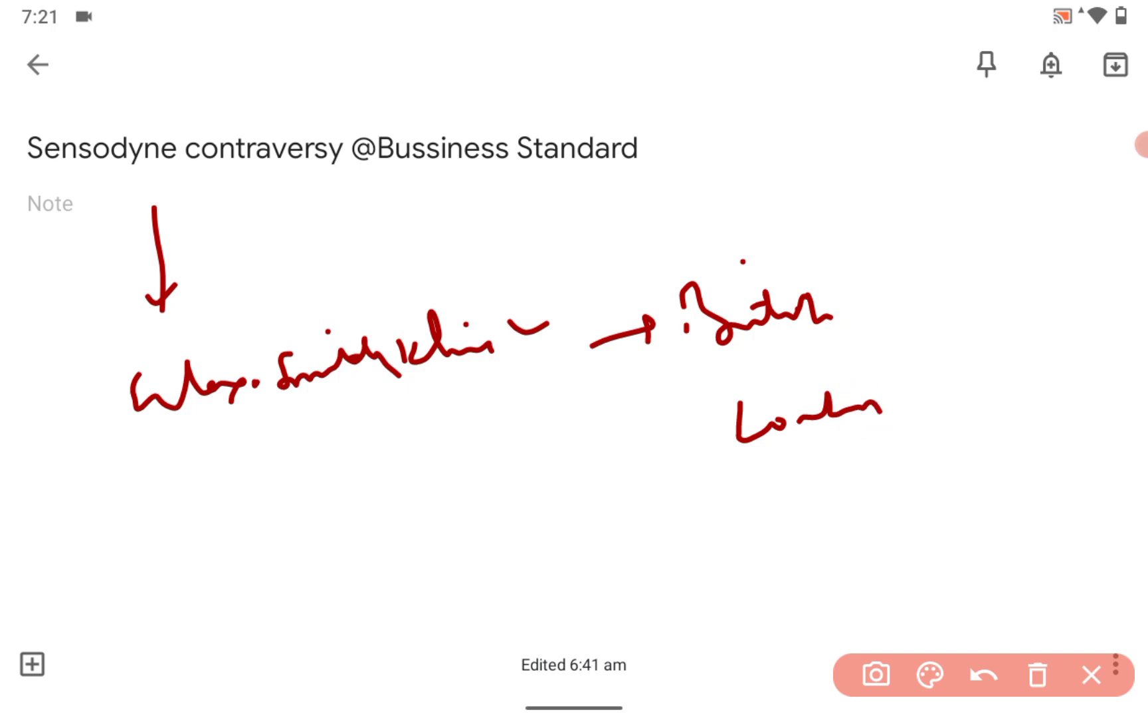
- Add ticked London and NYSE entries and underline the company line
left_click_drag(660, 454, 813, 513)
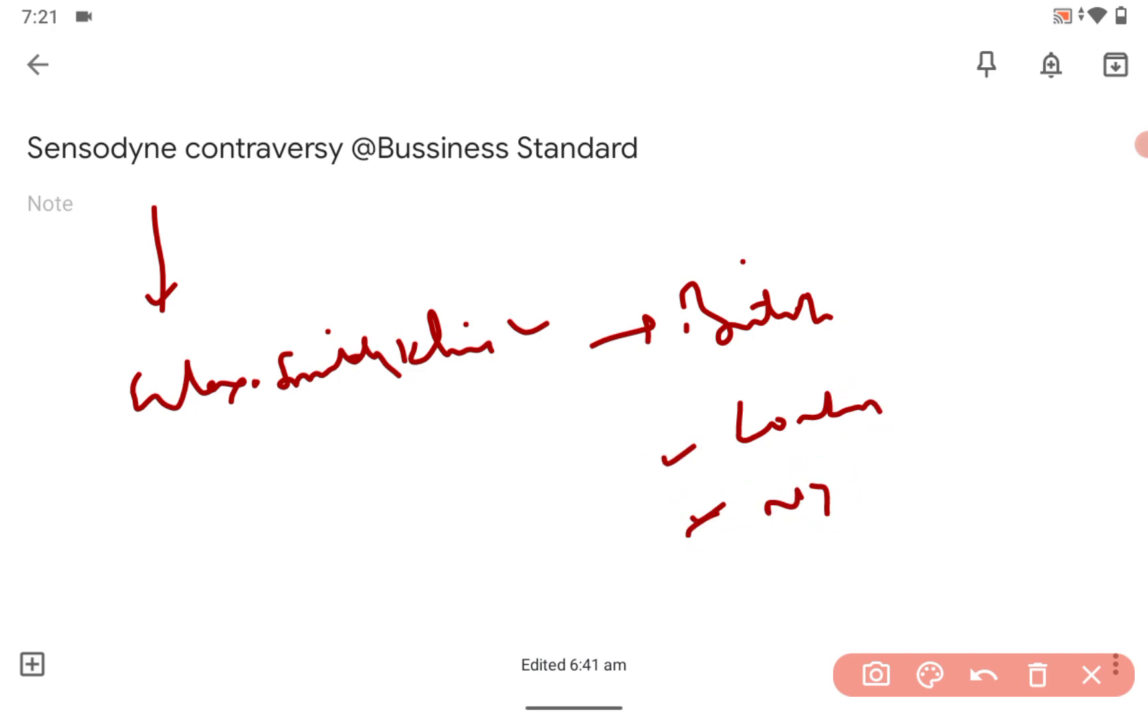
left_click_drag(820, 513, 931, 475)
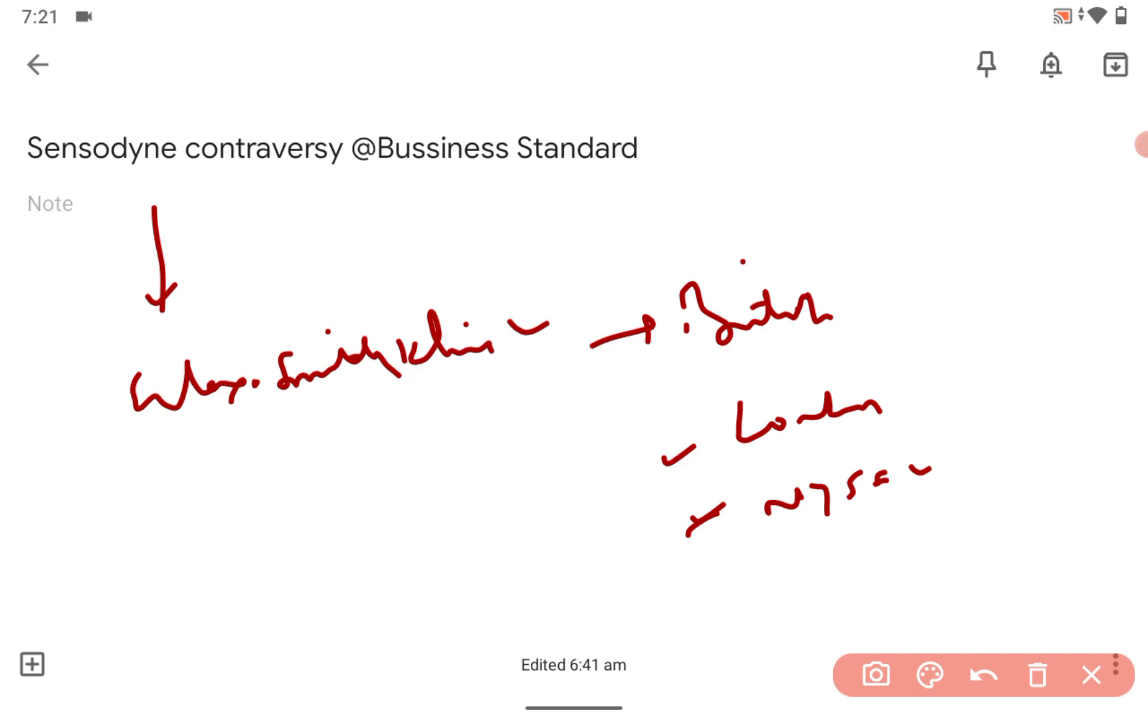
left_click_drag(334, 436, 351, 498)
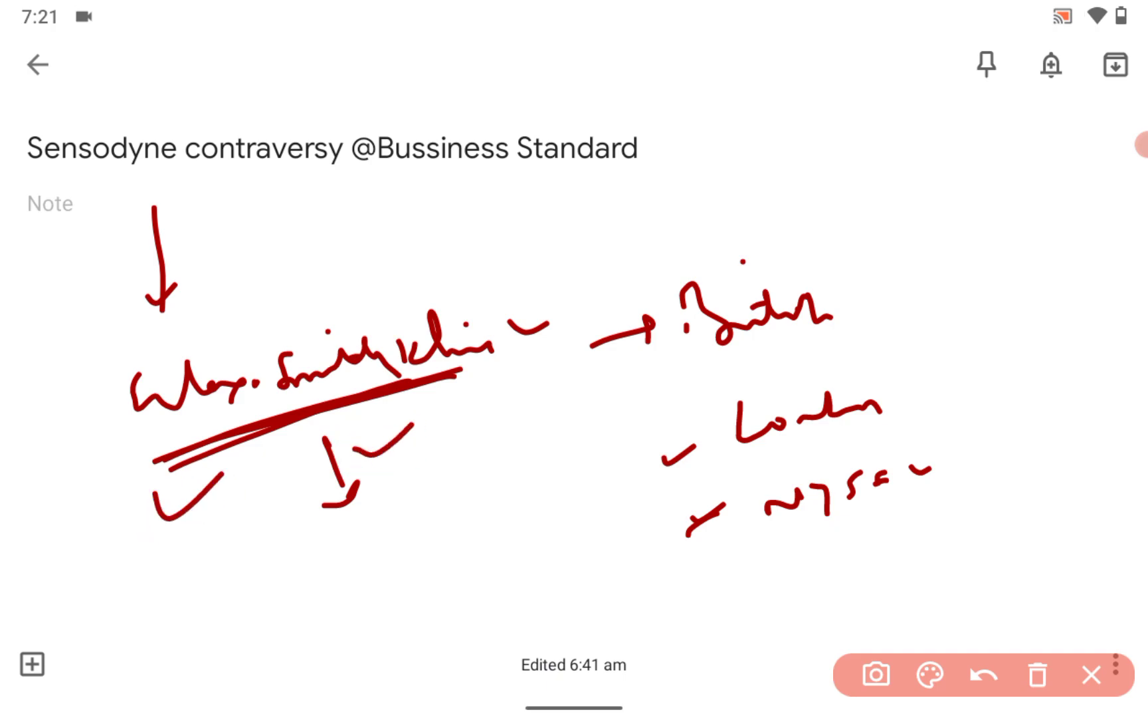
- Curve an arrow from the company line to new handwritten words at top right
left_click_drag(382, 322, 505, 213)
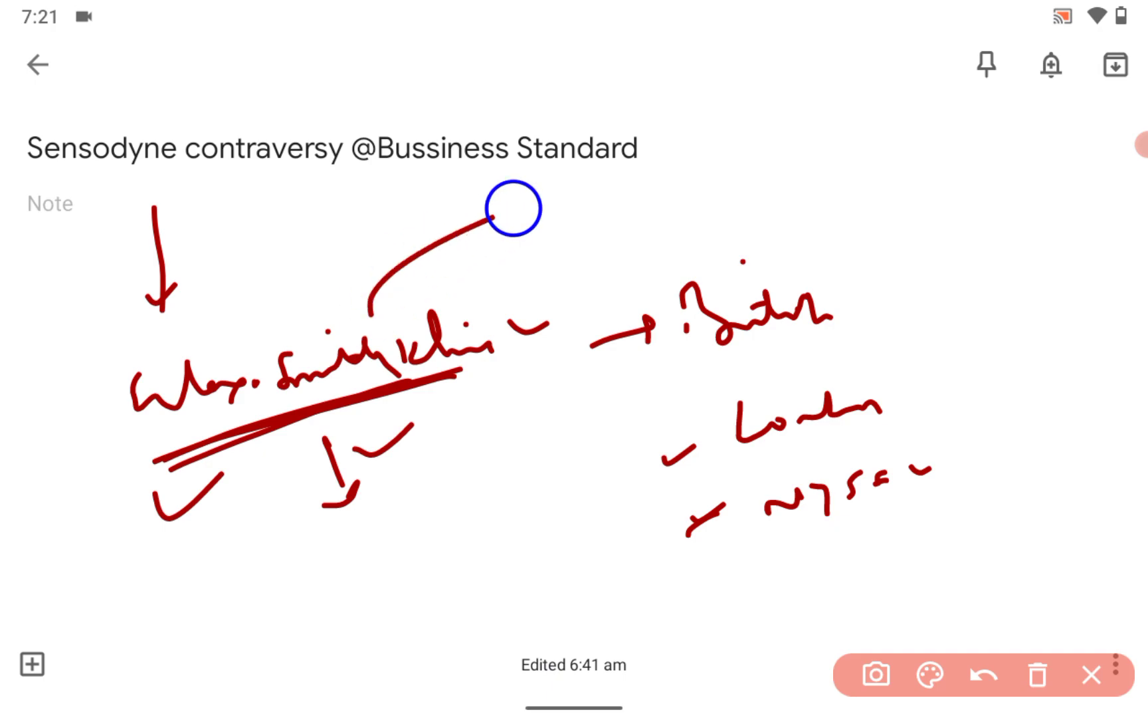
left_click_drag(513, 209, 828, 125)
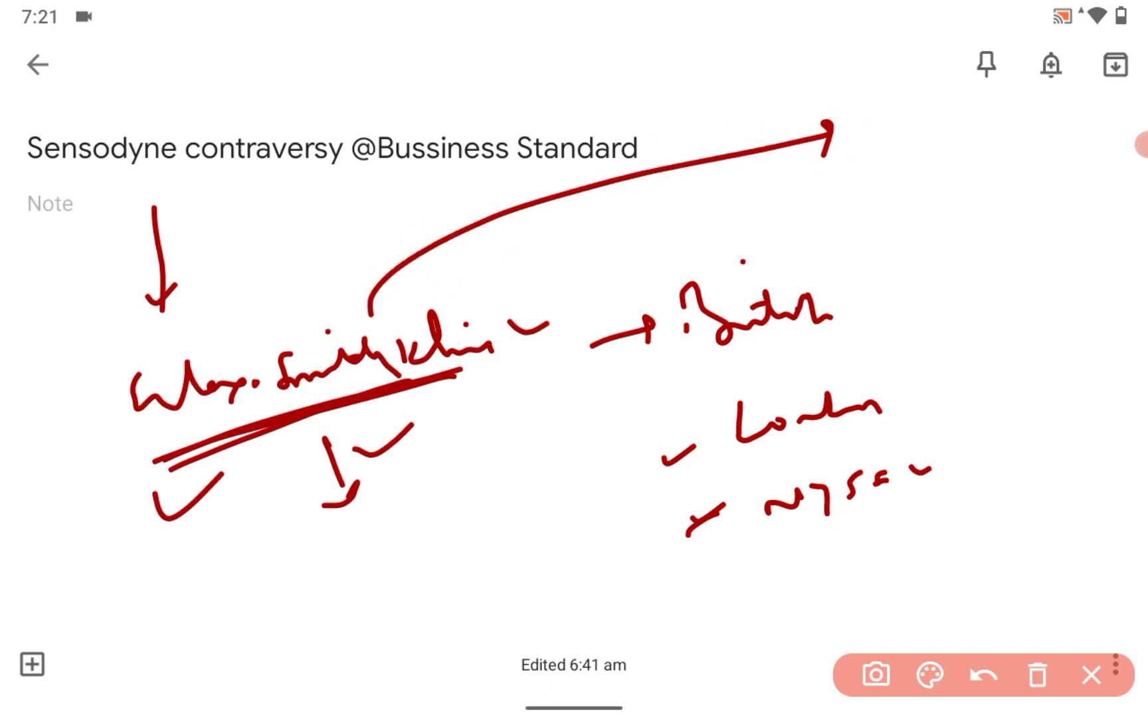
left_click_drag(871, 205, 1033, 139)
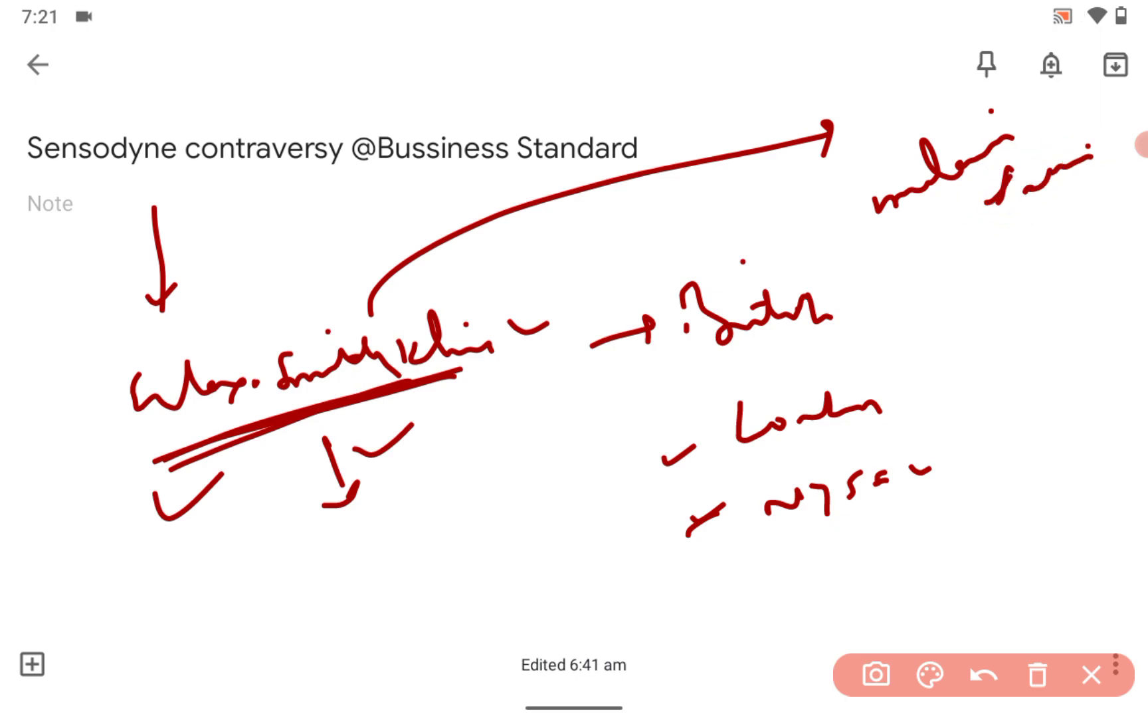
left_click_drag(1008, 242, 1007, 301)
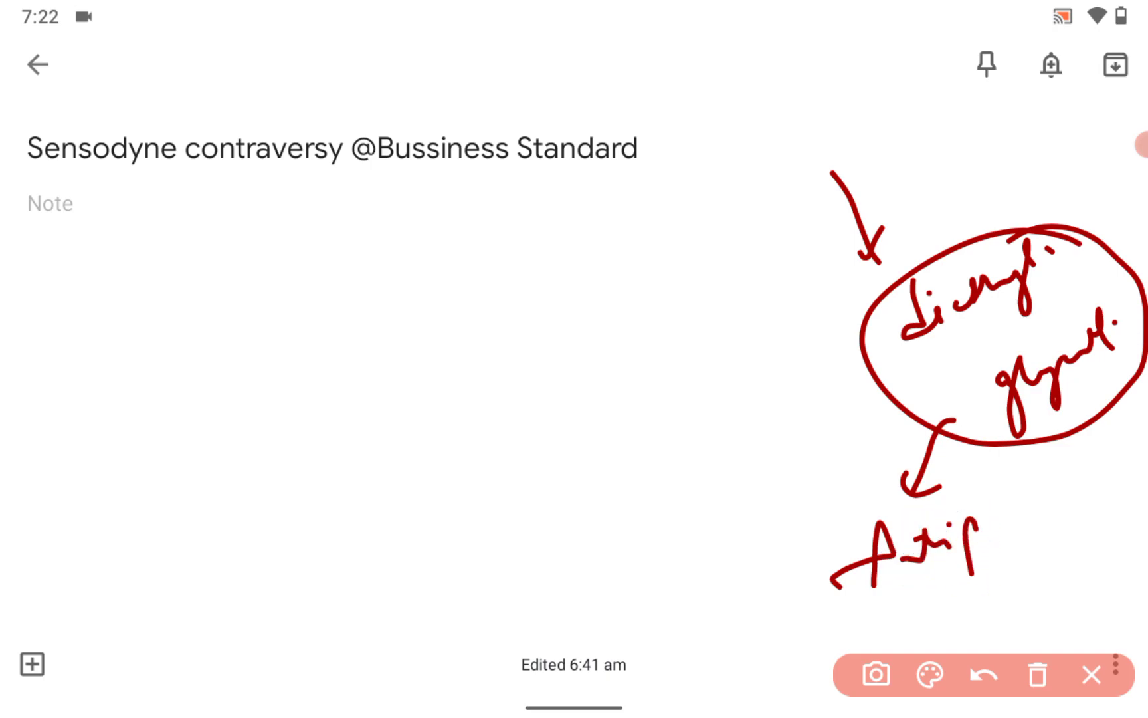
- Add handwriting to the circled words and arrows on the note's right side
left_click_drag(989, 546, 1091, 521)
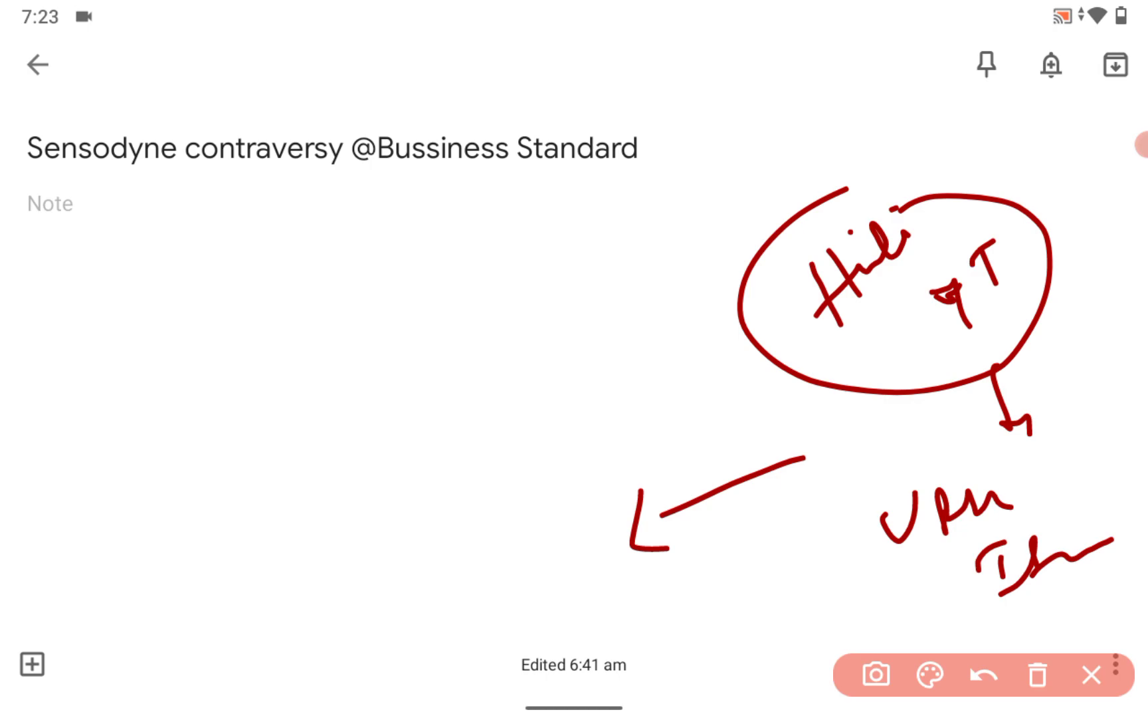
- Sketch a crossed-out zigzag on the left, then erase all drawn strokes
left_click_drag(169, 556, 232, 505)
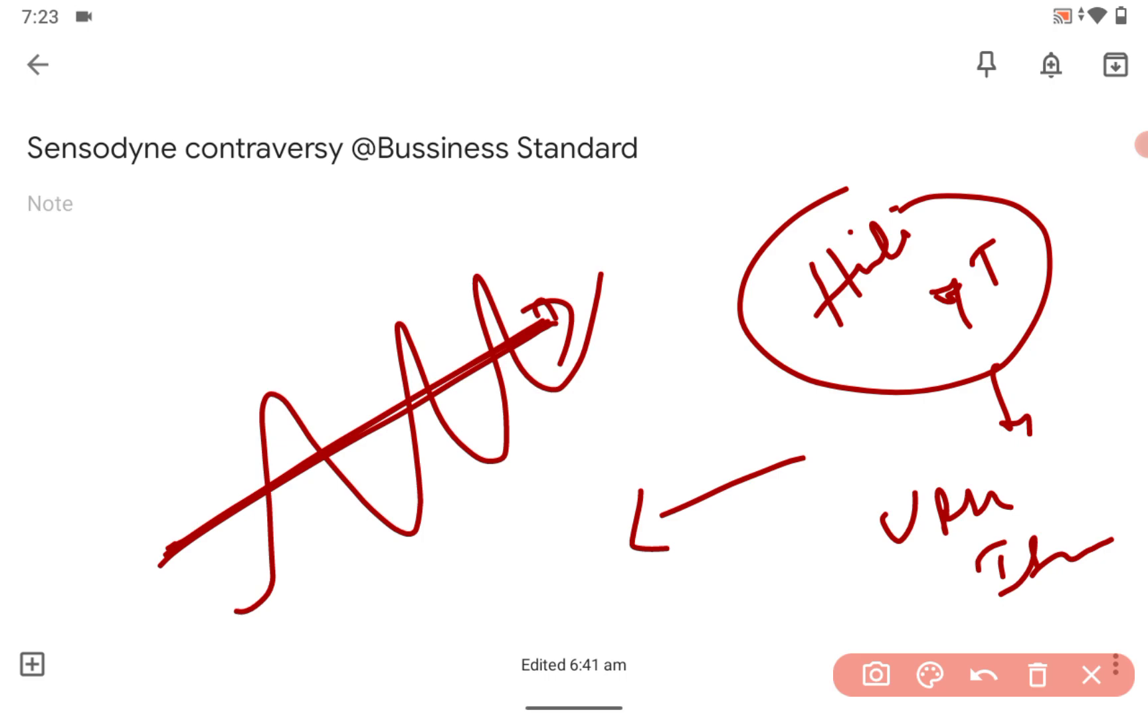
left_click(1036, 675)
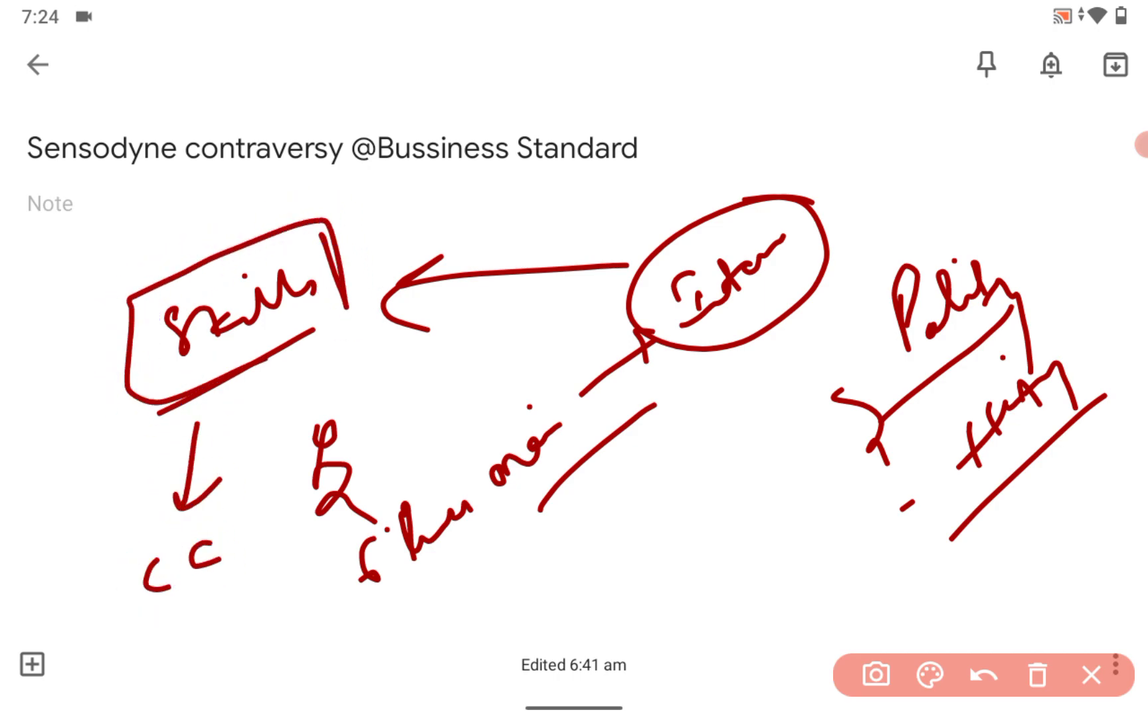
- Finish the boxed Skills and Policy sketch notes in red, then clear every stroke from the note
left_click_drag(188, 534, 205, 622)
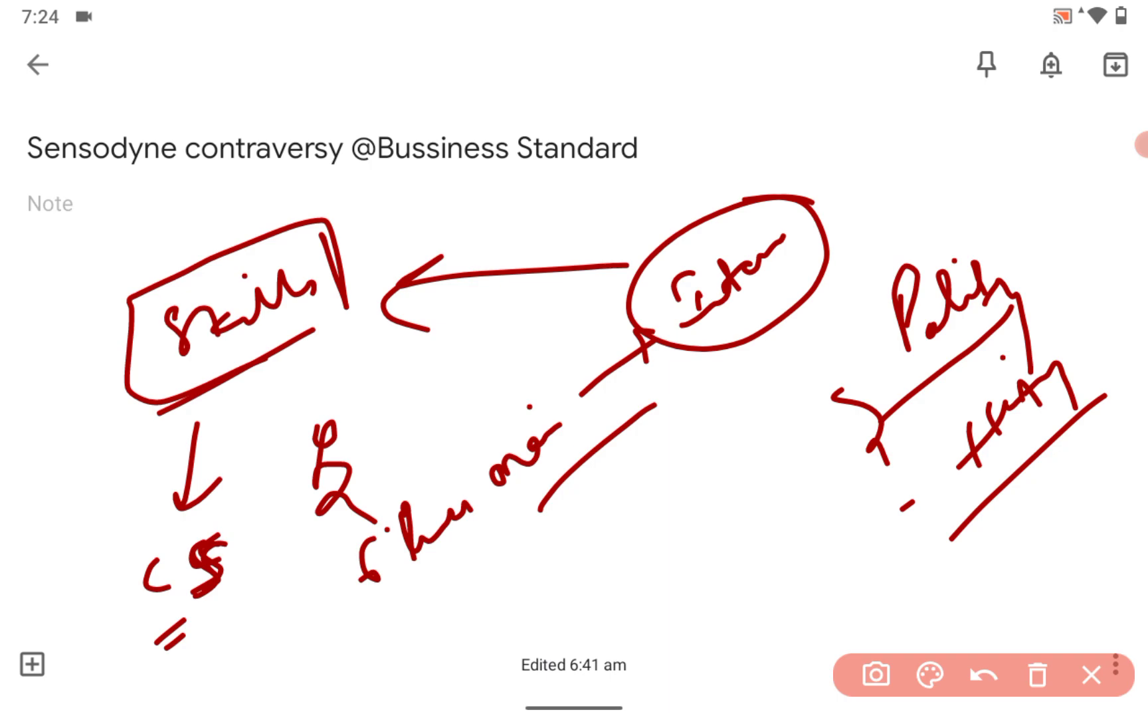
left_click(1038, 675)
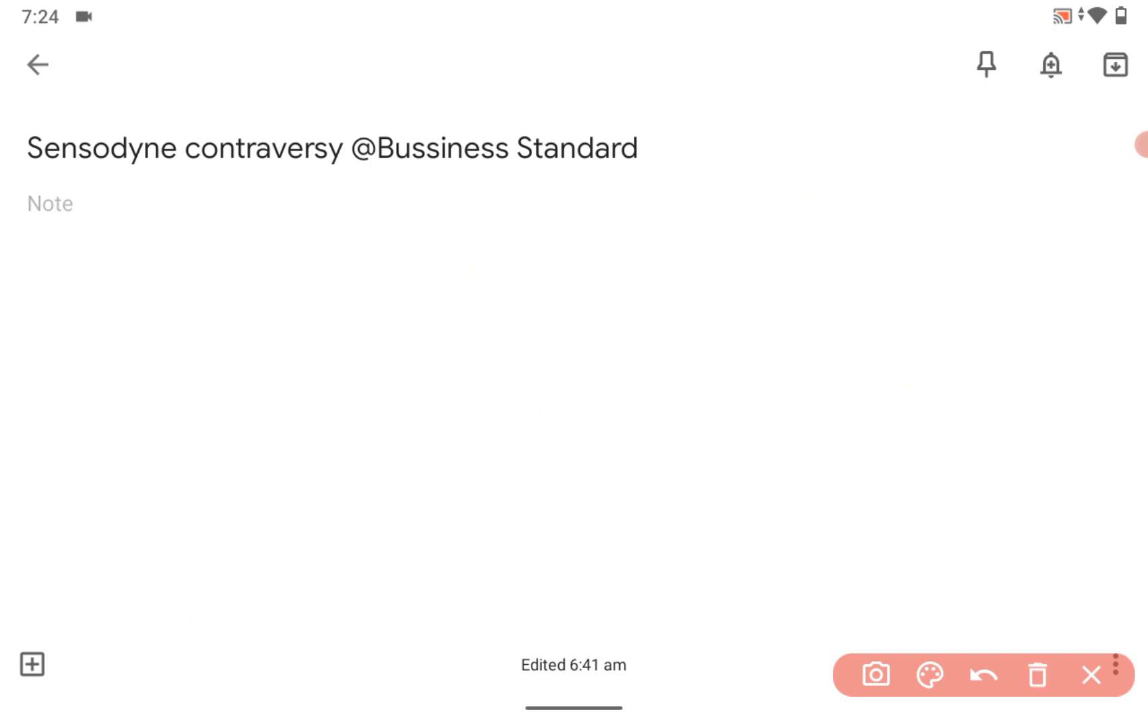